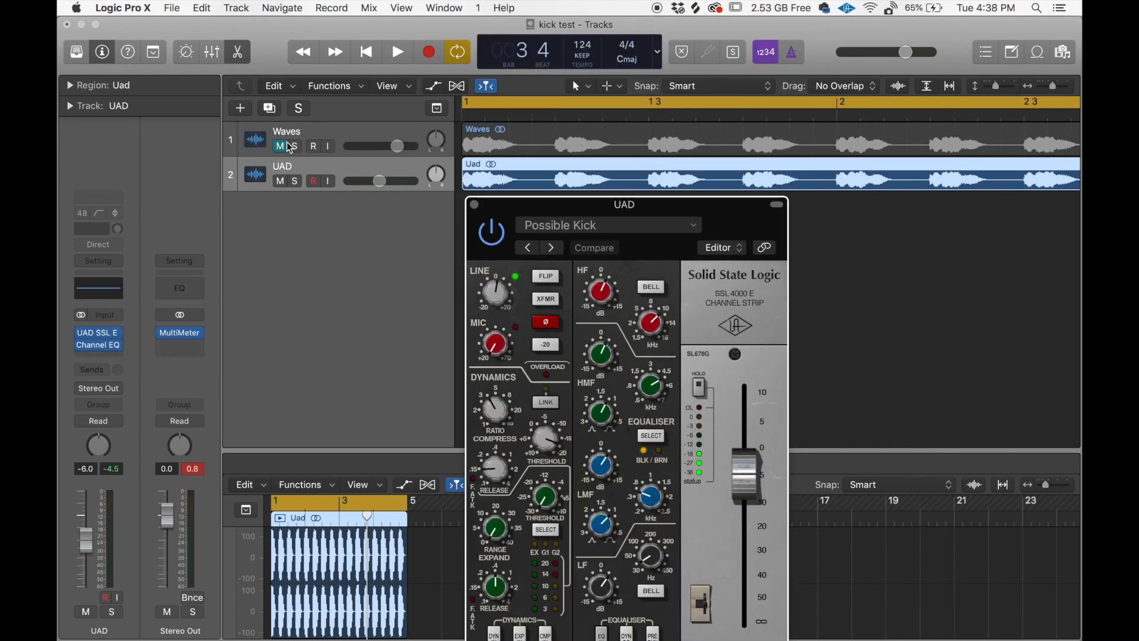
mouse_move(300, 279)
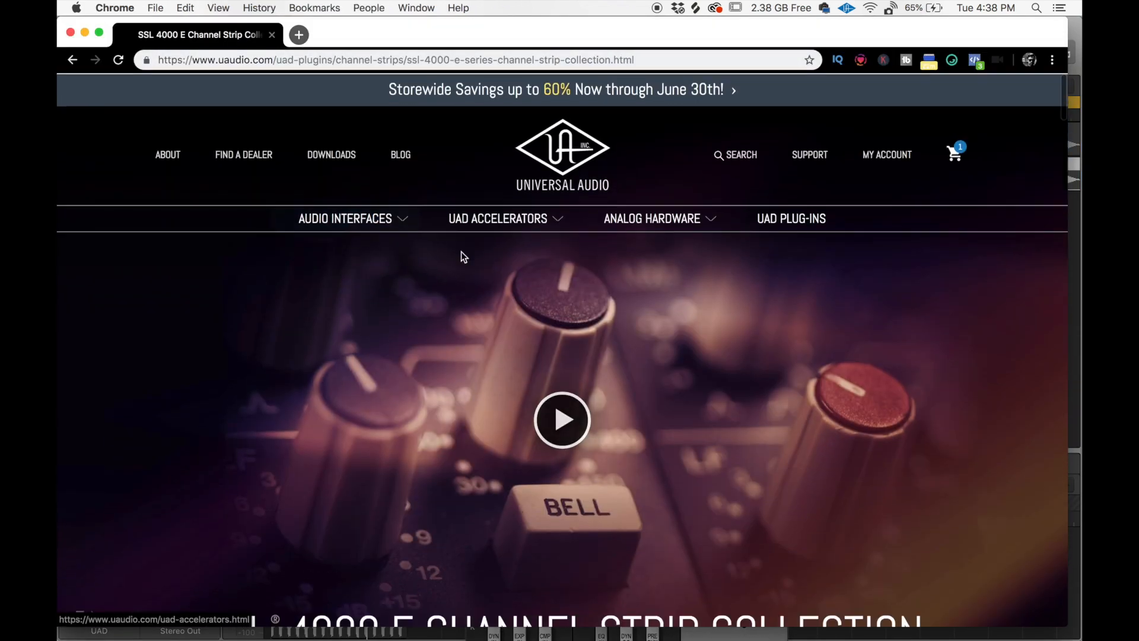
Load Waves' SSL E-Channel product page in a new Chrome tab beside UAD's SSL 4000 E page
scroll("down", 3)
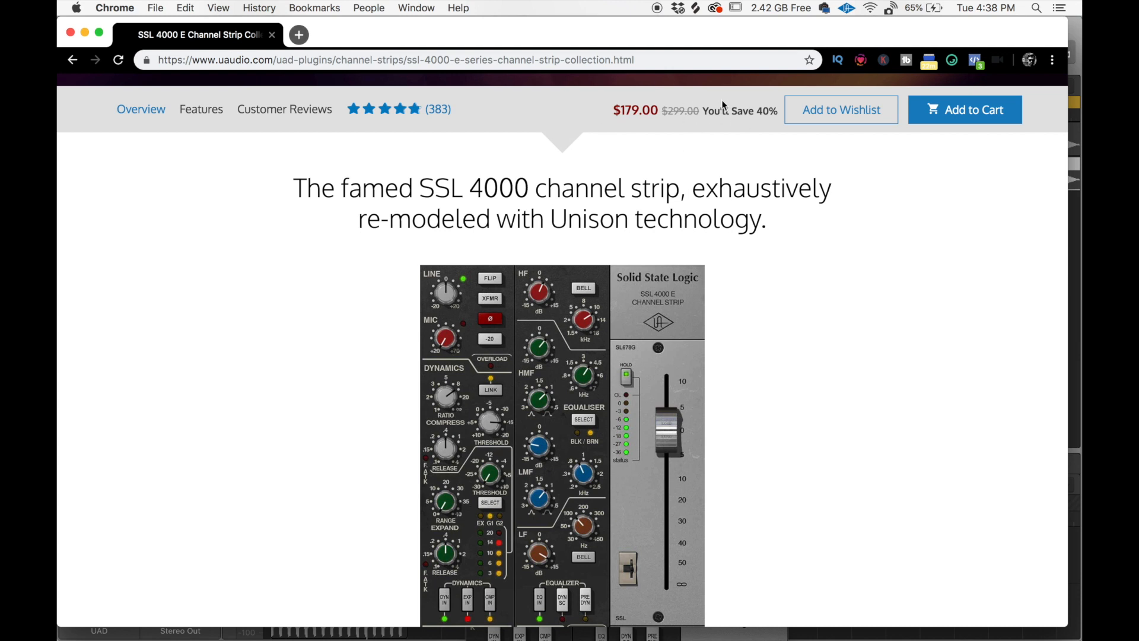
mouse_move(298, 34)
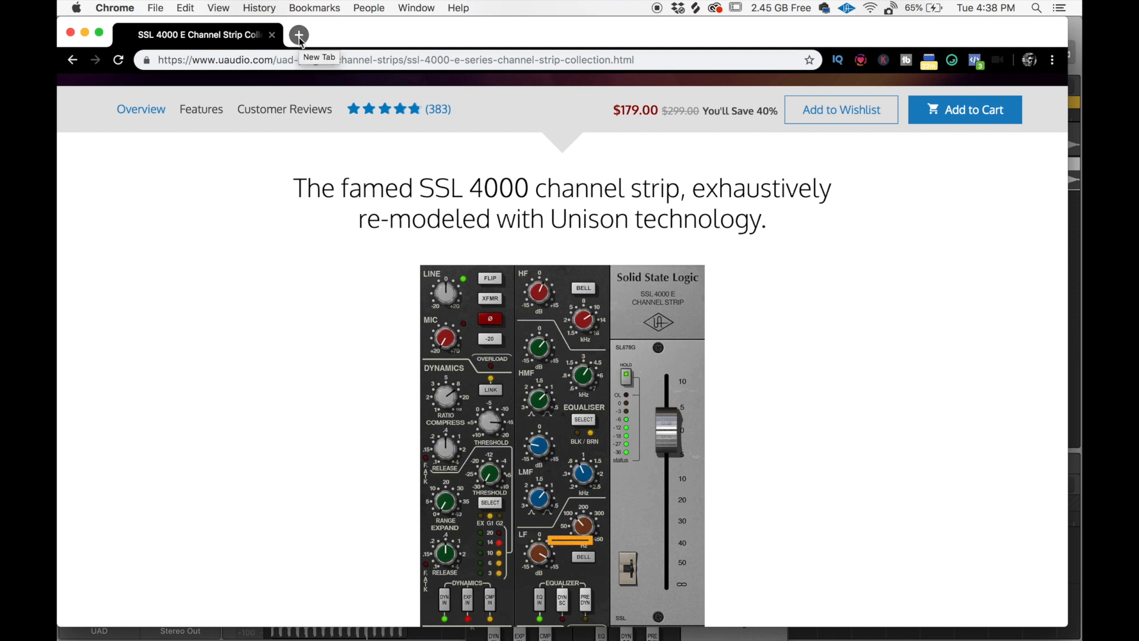
left_click(299, 34)
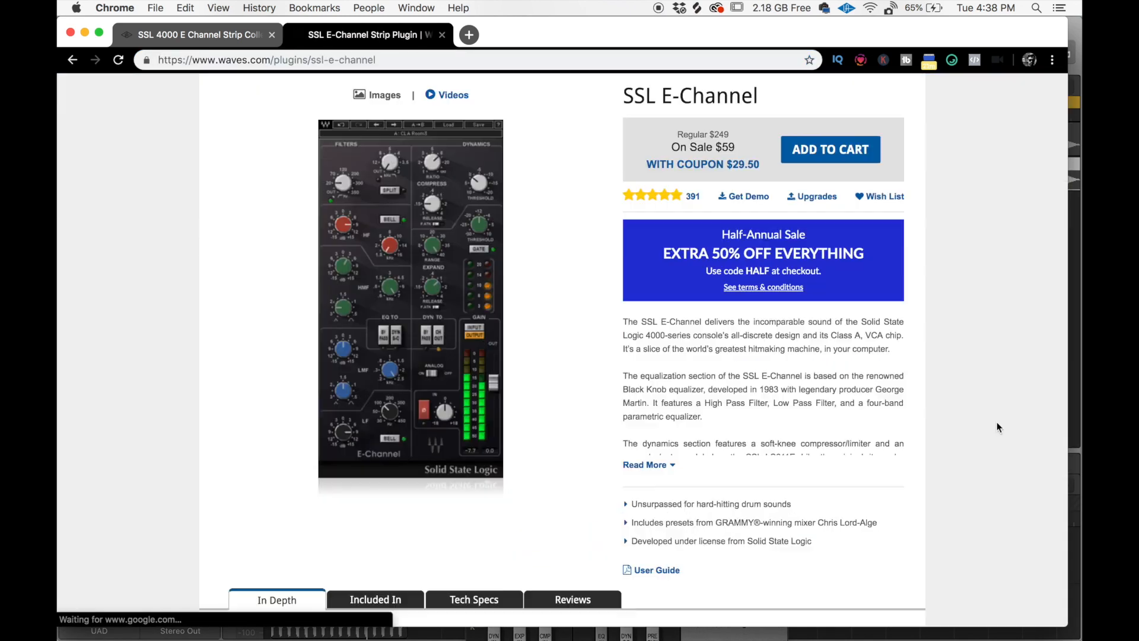
scroll("down", 3)
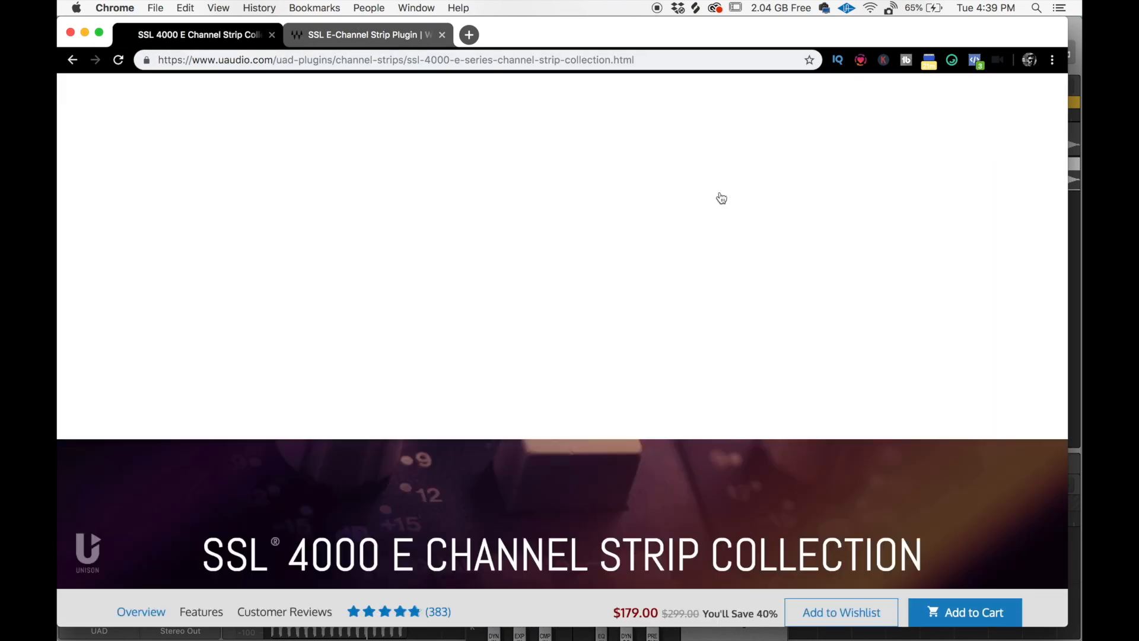
scroll("down", 3)
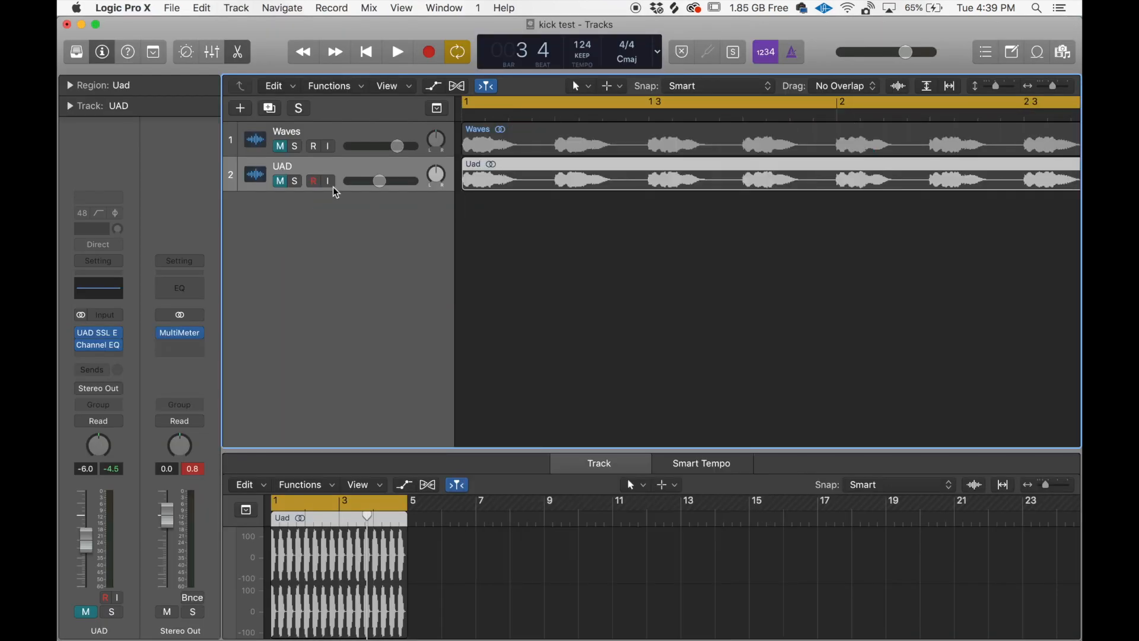
mouse_move(327, 181)
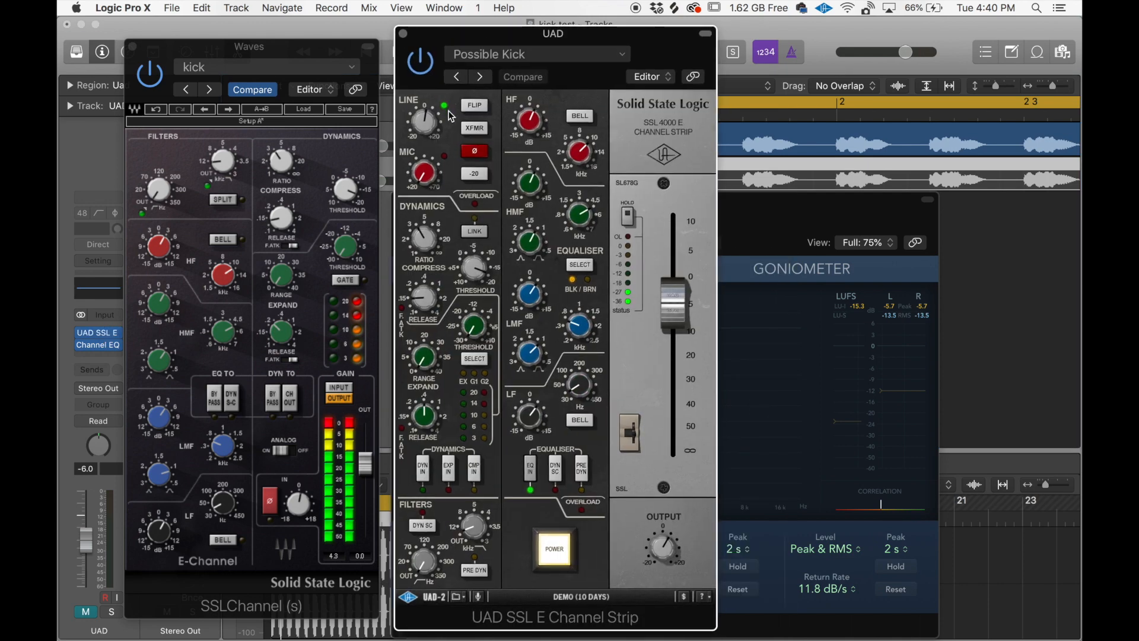
Change a control on the UAD SSL E Channel Strip so Compare lights up
left_click(473, 151)
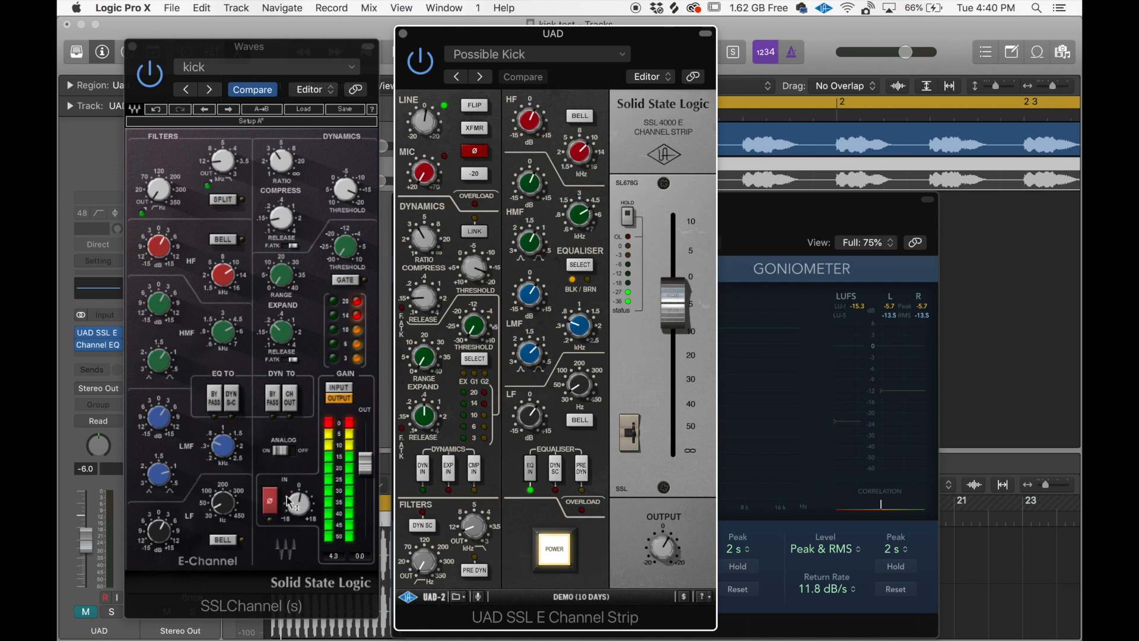
mouse_move(373, 276)
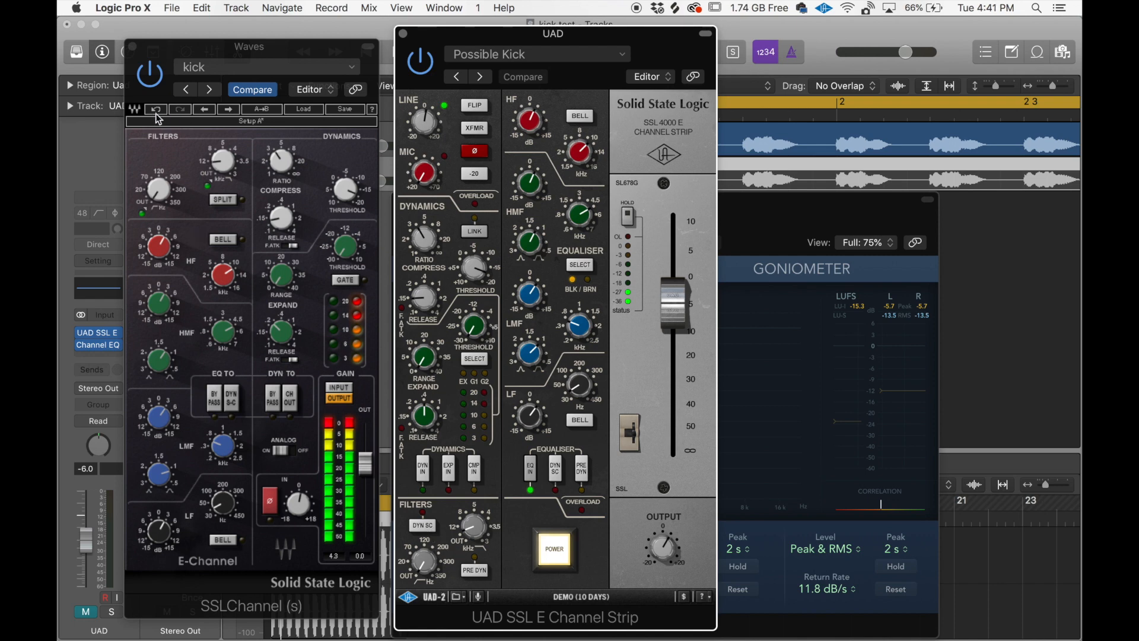
mouse_move(544, 121)
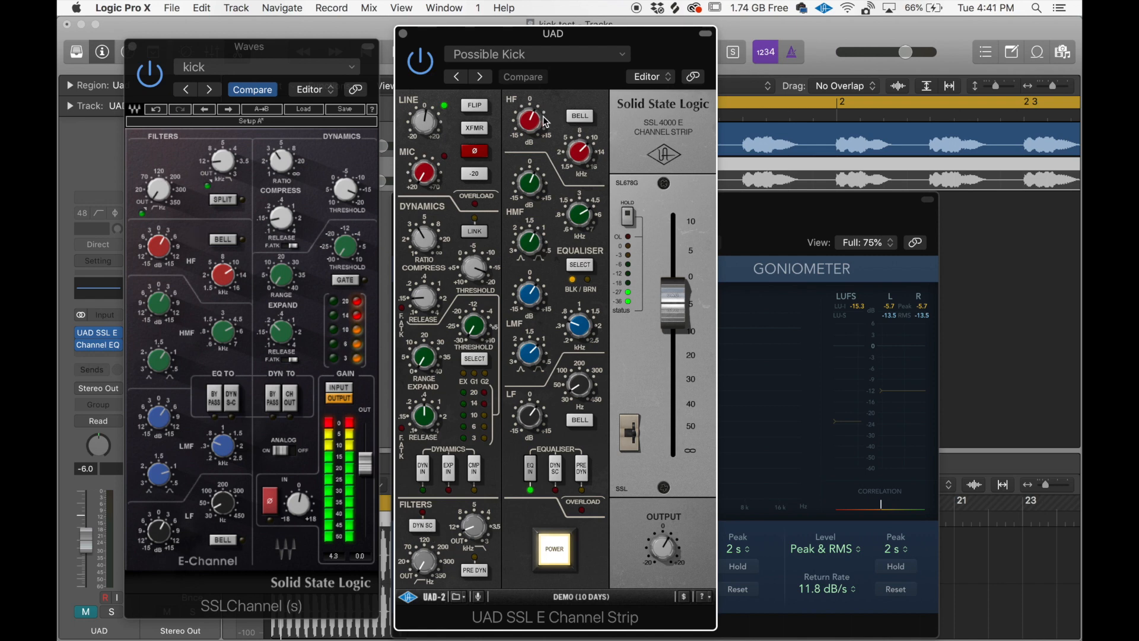
mouse_move(555, 196)
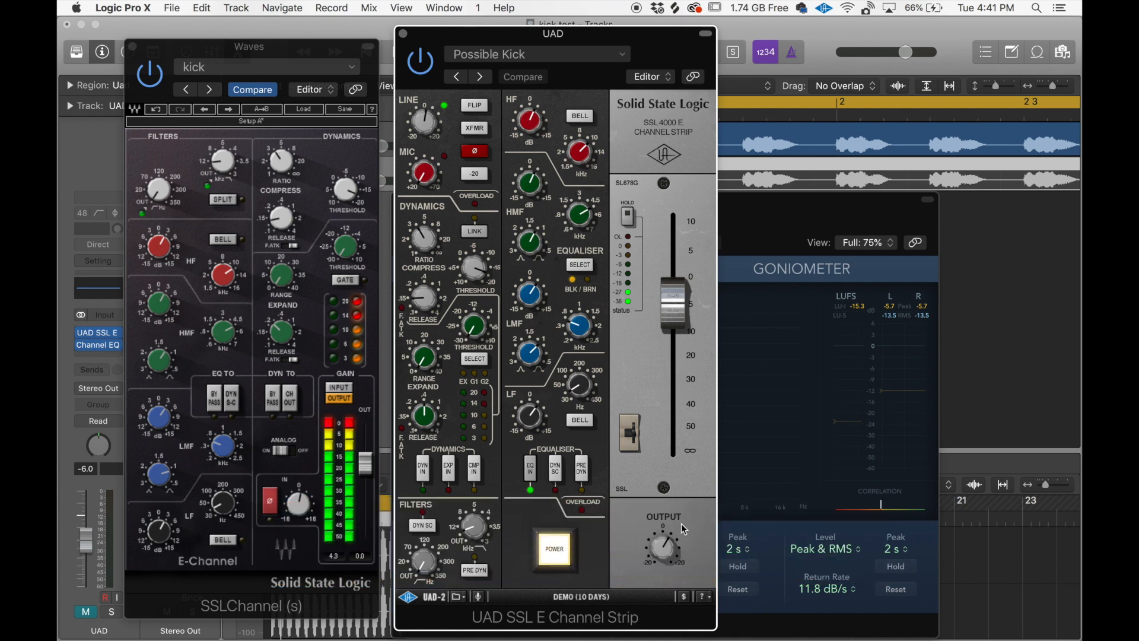
left_click(522, 77)
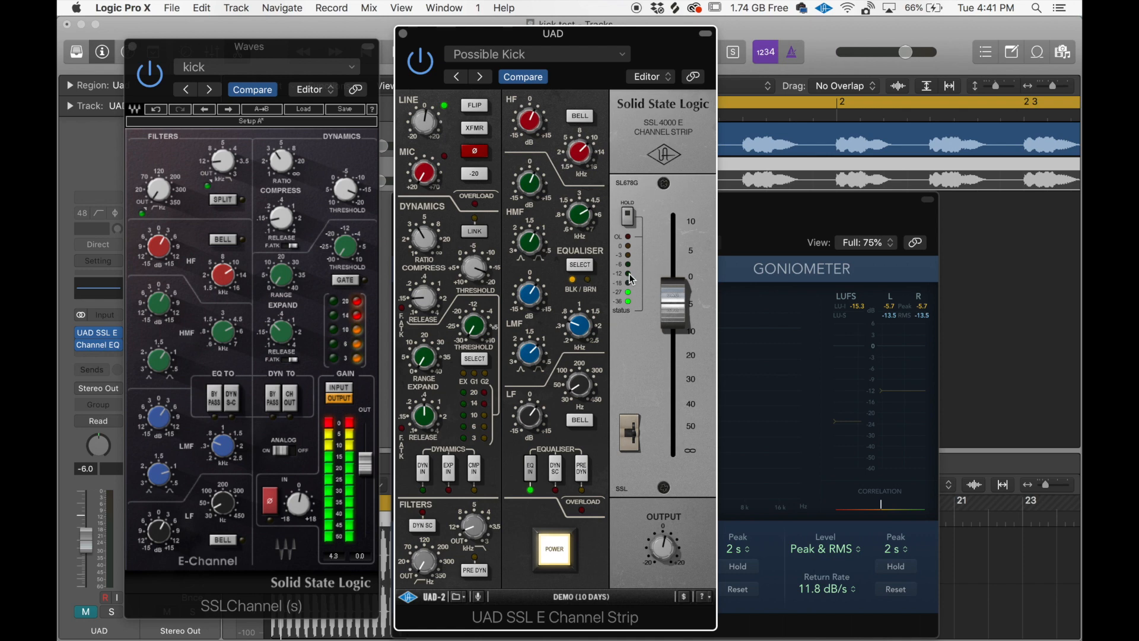
mouse_move(630, 262)
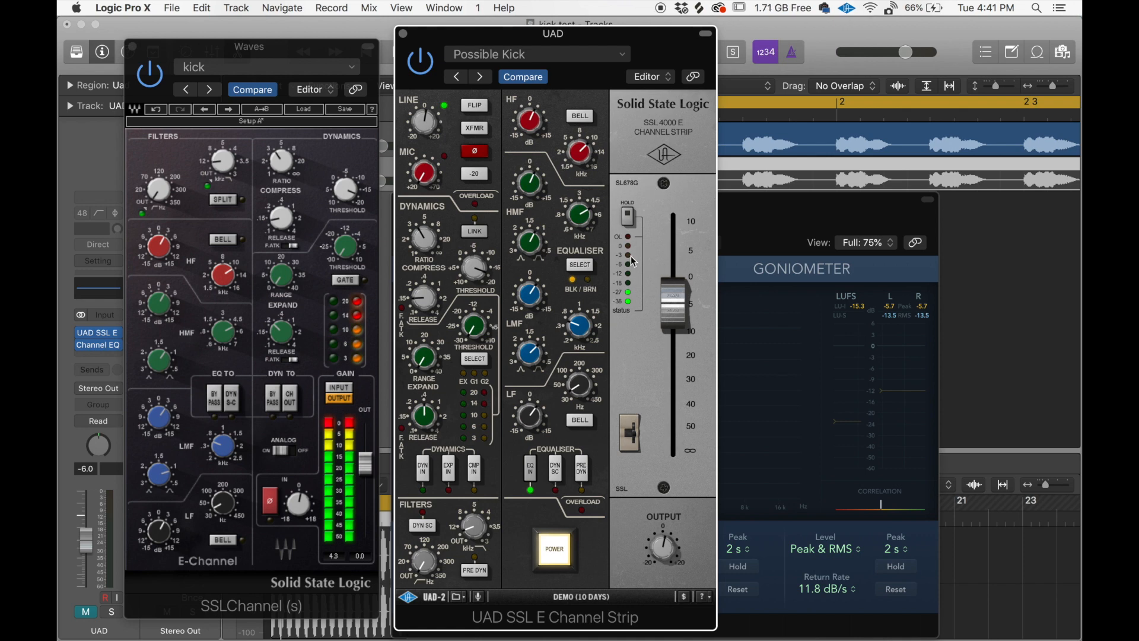
mouse_move(637, 249)
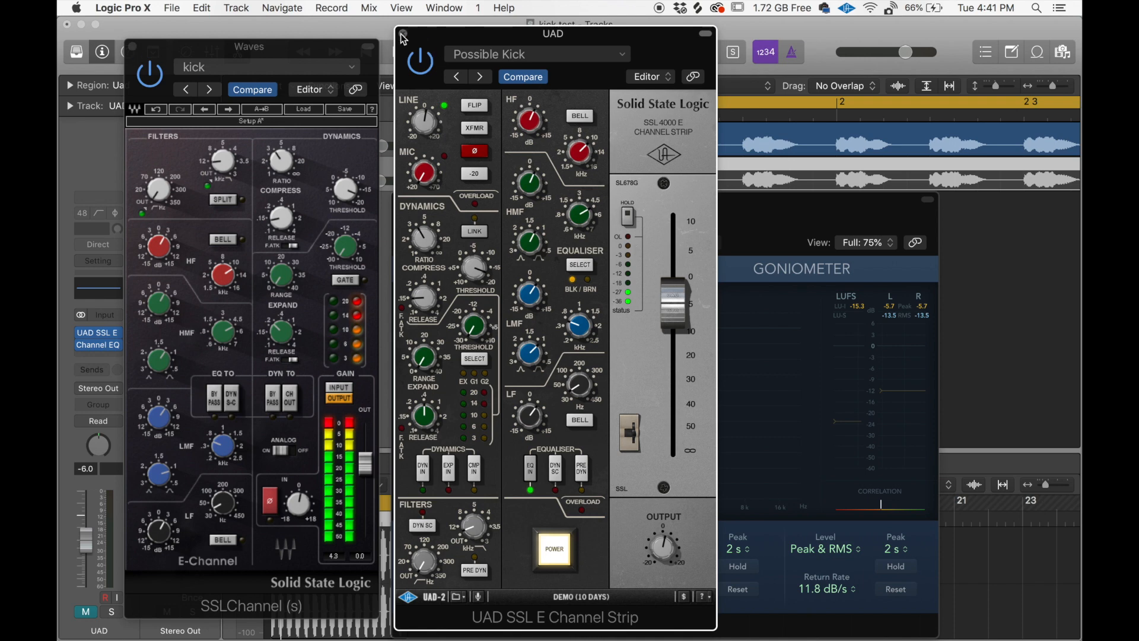
Close the UAD strip, start the kick playing, and open the Waves SSLChannel insert
left_click(401, 34)
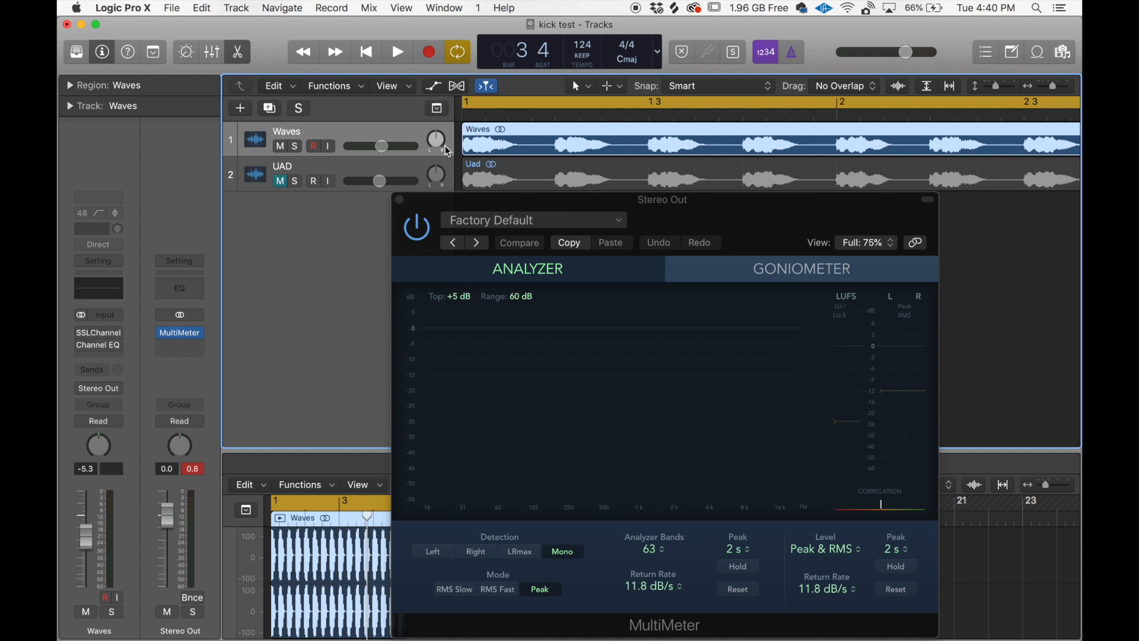
left_click(397, 51)
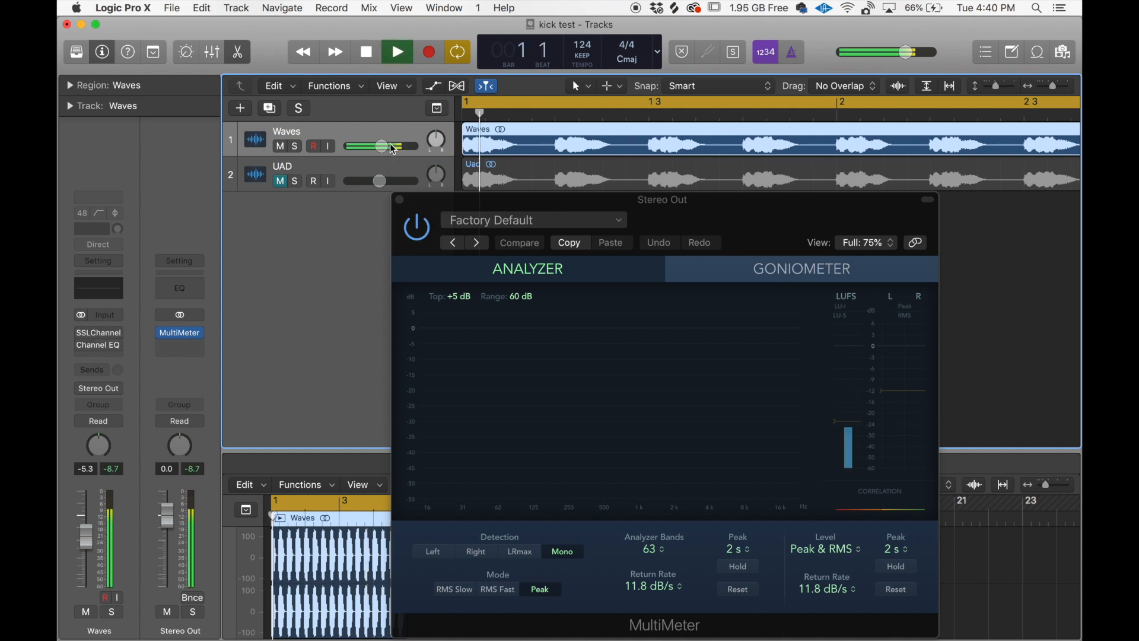
left_click(397, 51)
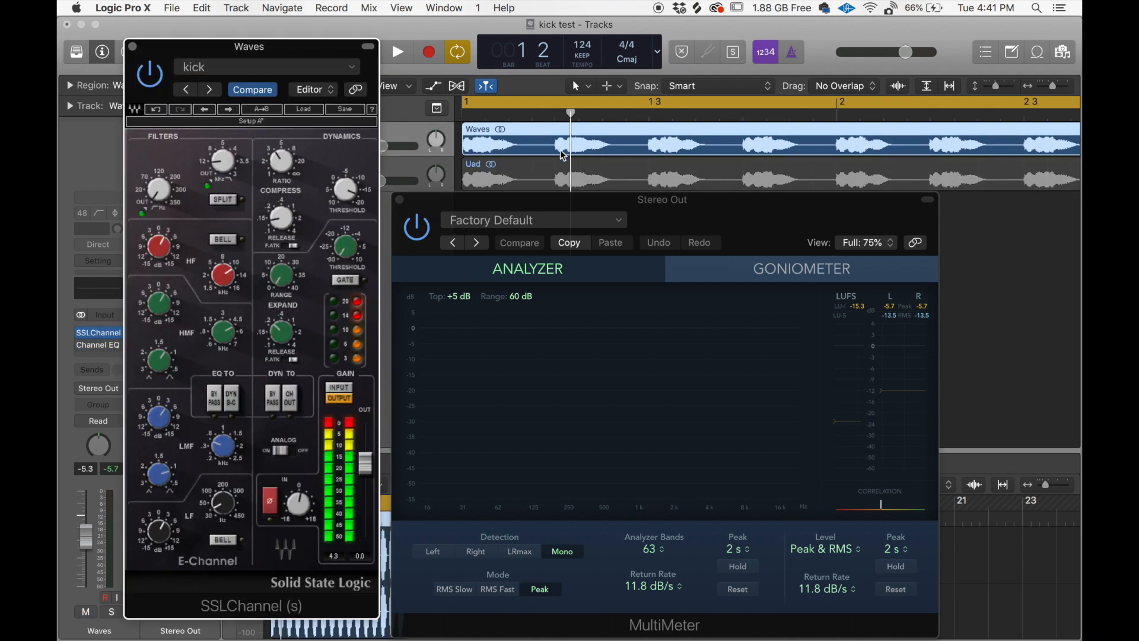
Move the MultiMeter window right and play the Waves kick to show its spectrum
left_click_drag(662, 199, 776, 149)
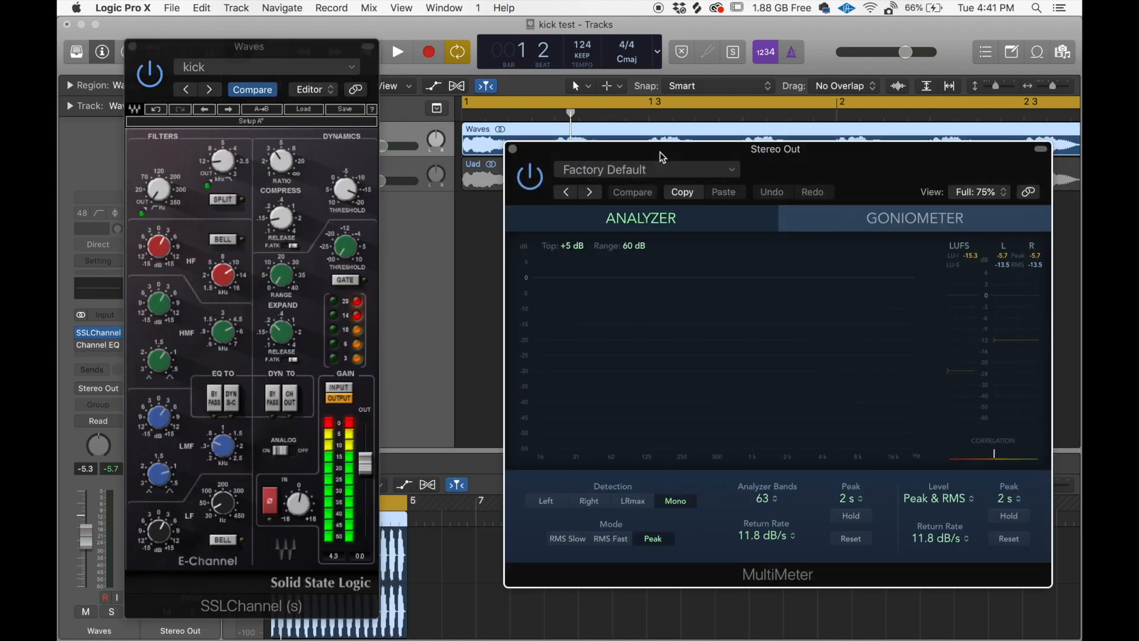
left_click(397, 51)
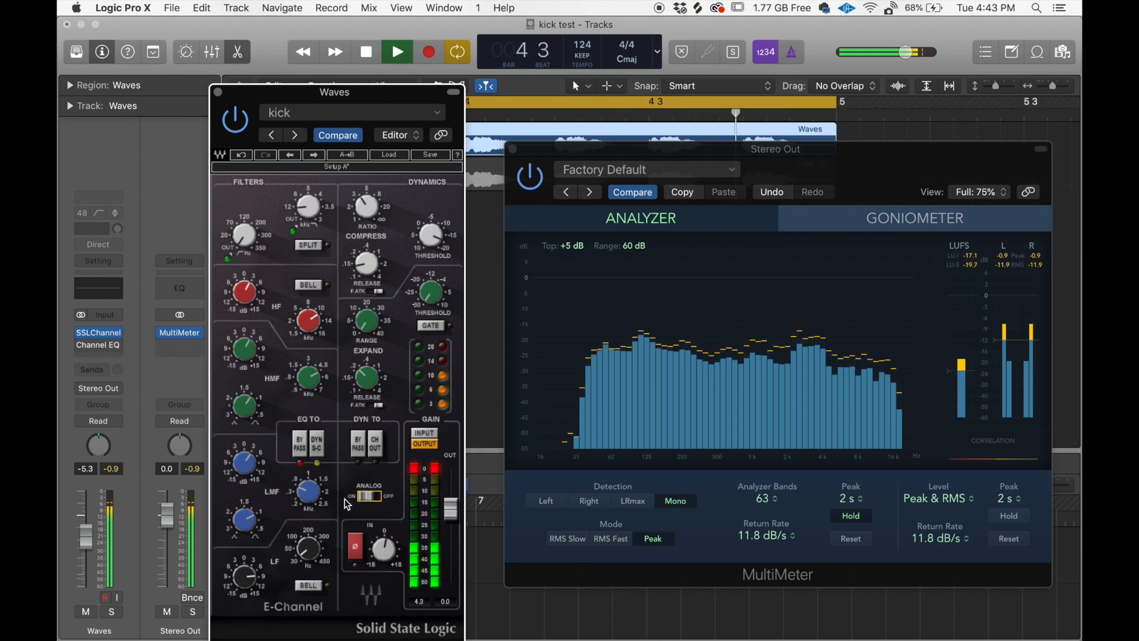
Stop playback and close the Waves E-Channel window
left_click(366, 51)
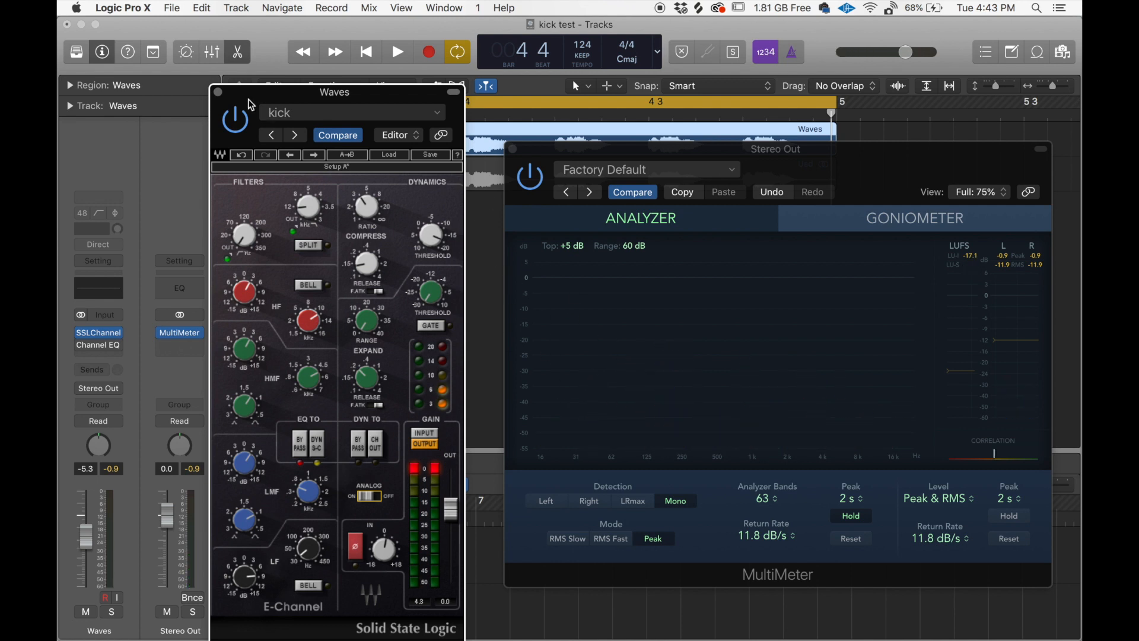
left_click(218, 91)
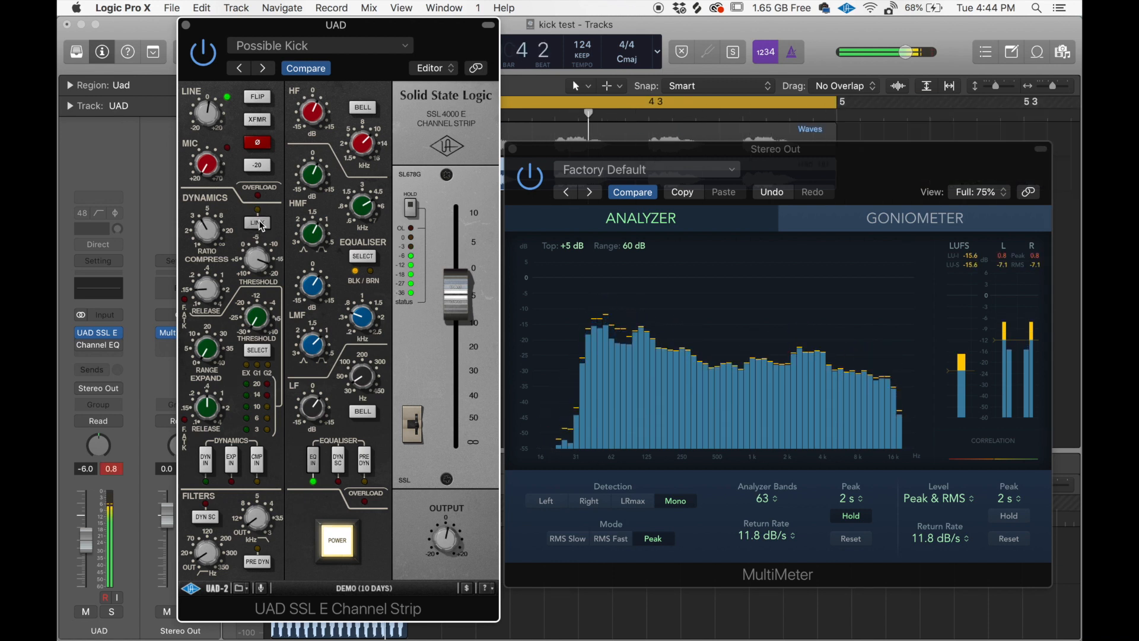
Close the UAD SSL E Channel Strip and MultiMeter windows
left_click(257, 224)
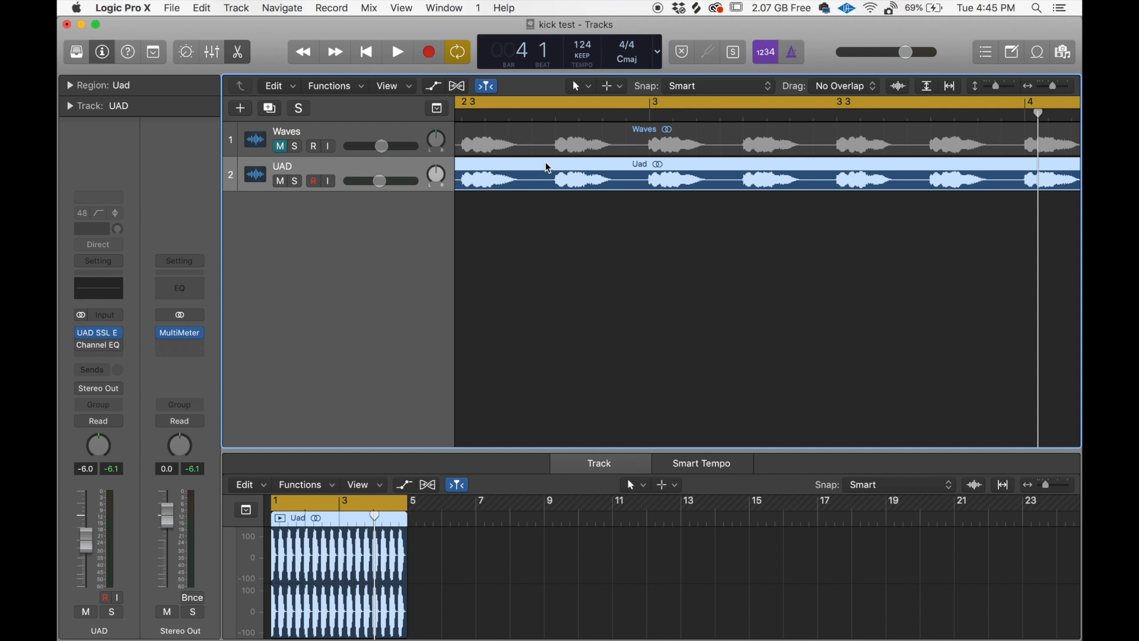
Bounce the Waves region in place, then right-click the UAD region for Bounce In Place
left_click(279, 145)
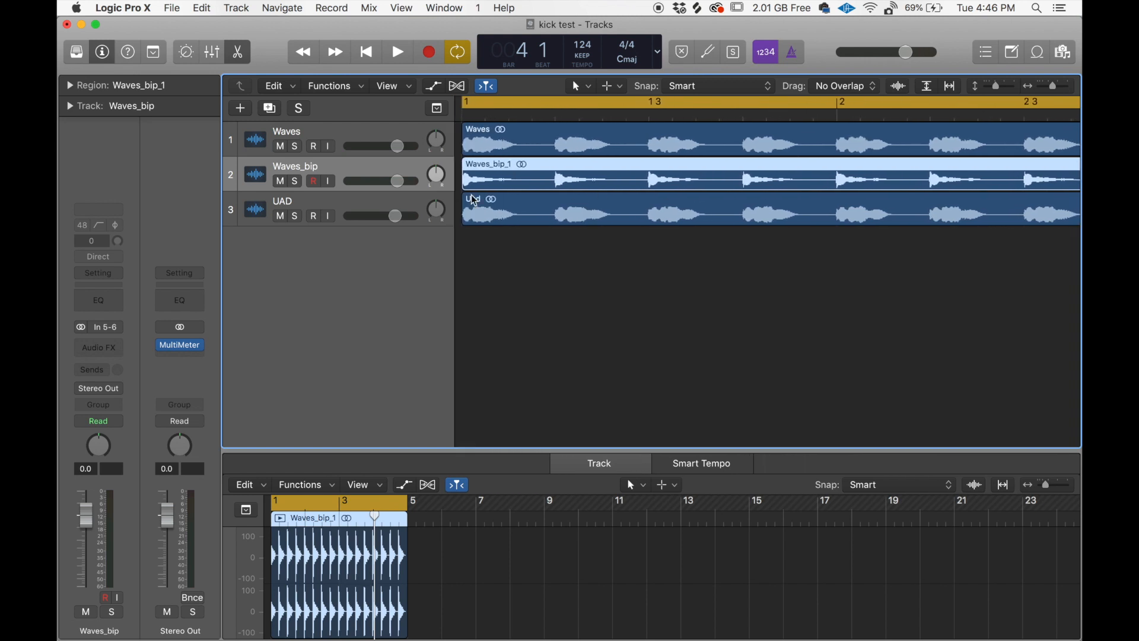
right_click(552, 210)
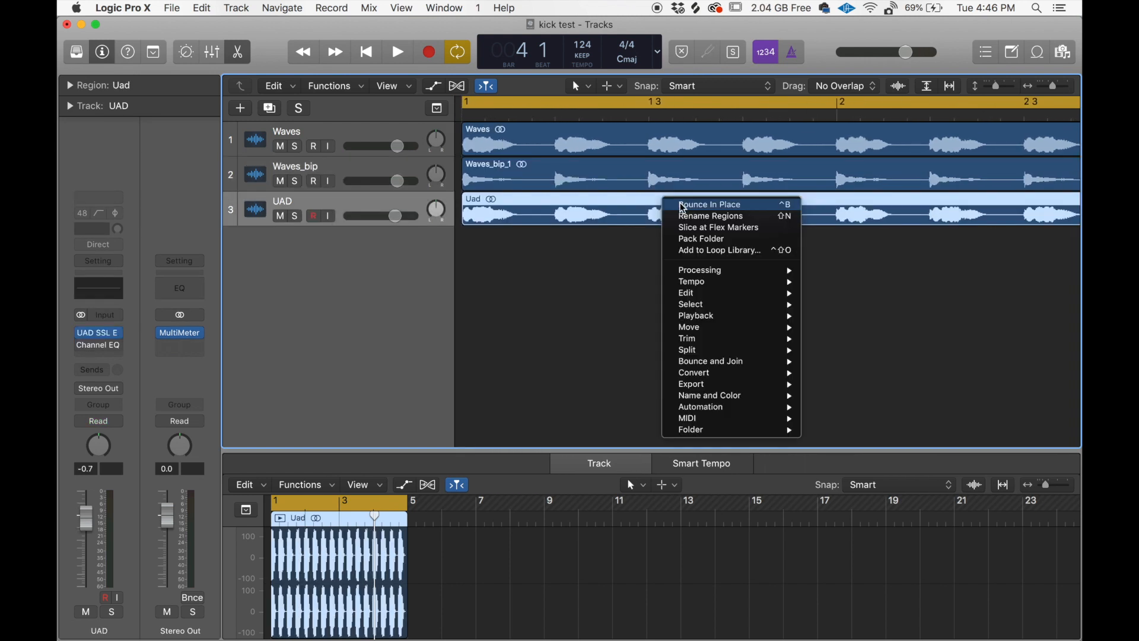